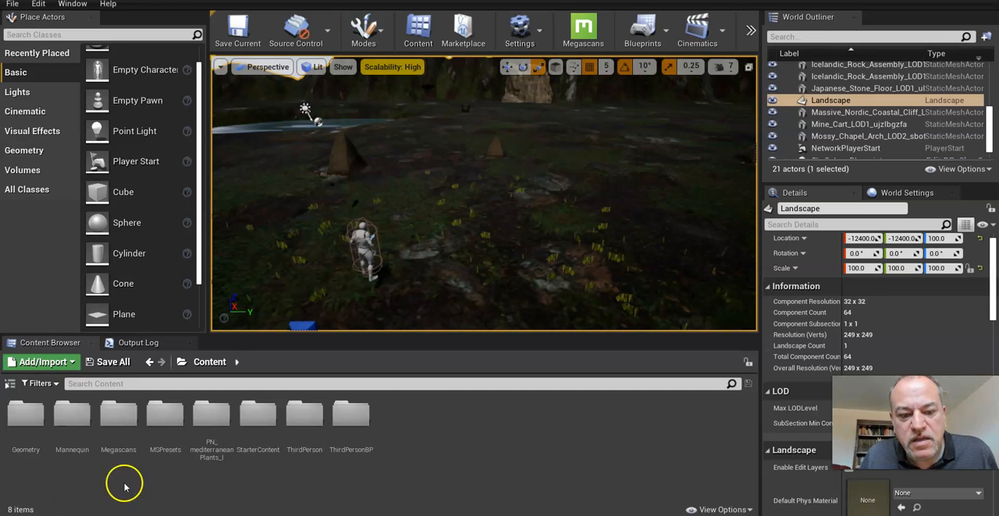
{"action": "mouse_move", "coordinate": [451, 461]}
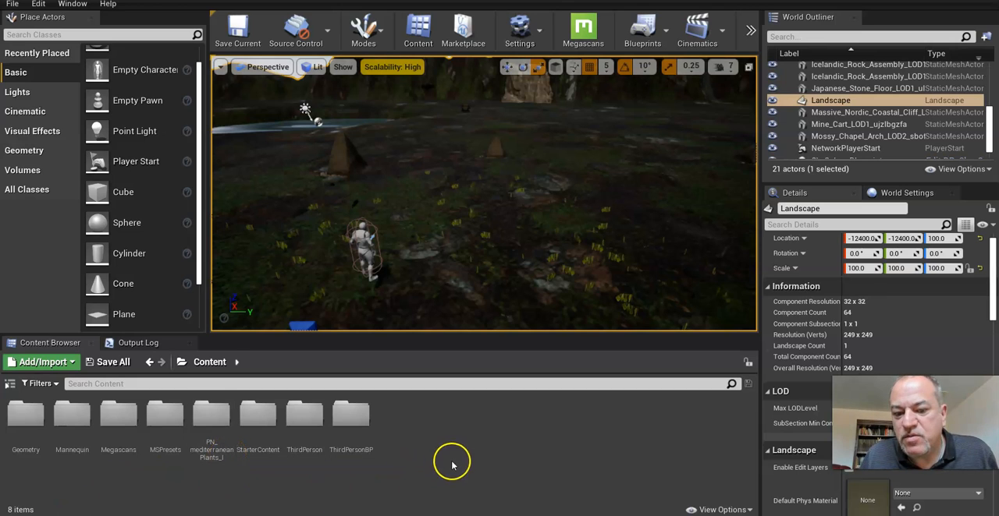
Step: Open the PN_mediterraneanPlants_I folder from the Content Browser's top-level content
{"action": "double_click", "coordinate": [210, 417]}
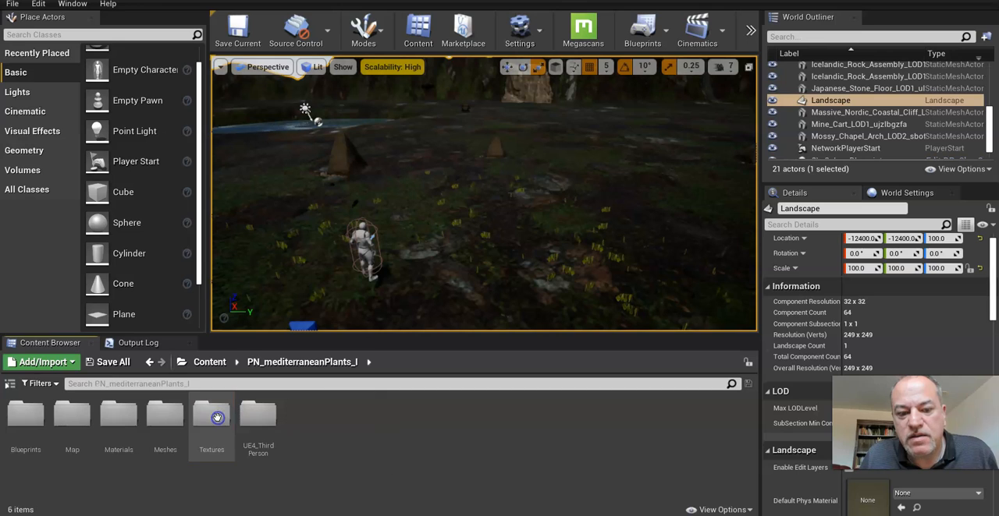
{"action": "mouse_move", "coordinate": [378, 417]}
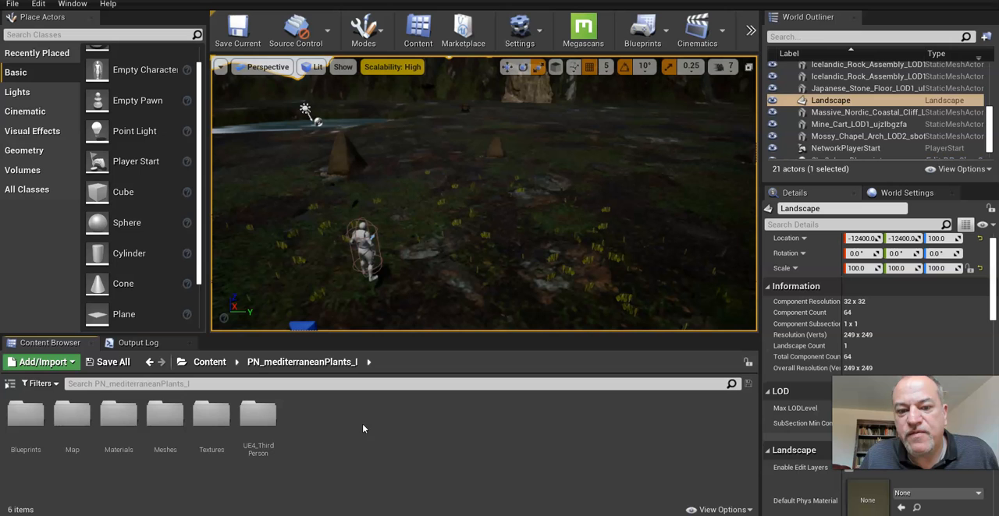
{"action": "left_click", "coordinate": [471, 268]}
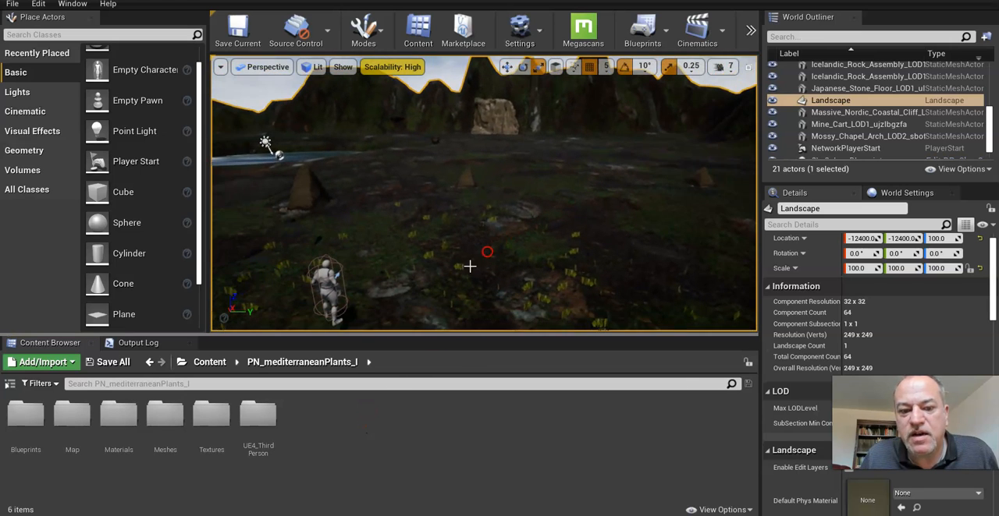
{"action": "mouse_move", "coordinate": [258, 413]}
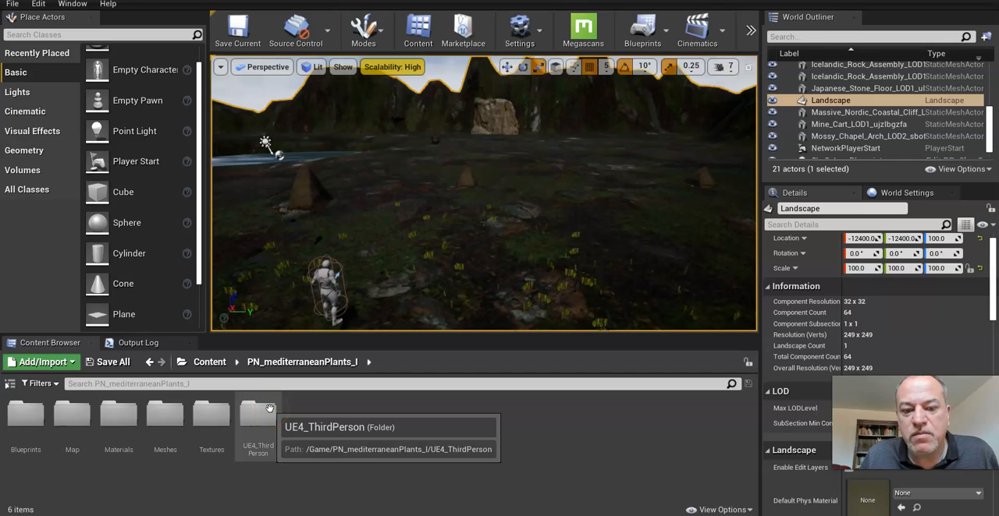
{"action": "mouse_move", "coordinate": [211, 468]}
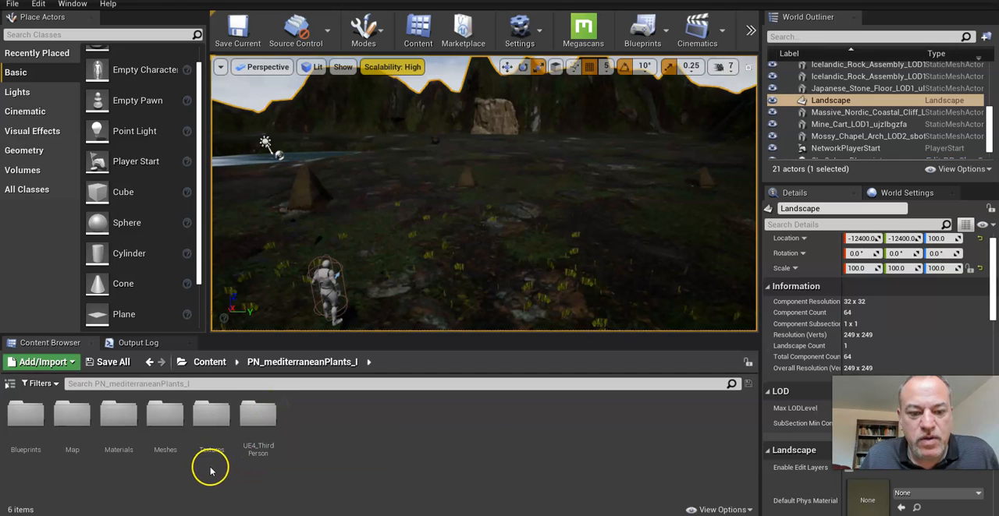
{"action": "mouse_move", "coordinate": [164, 421]}
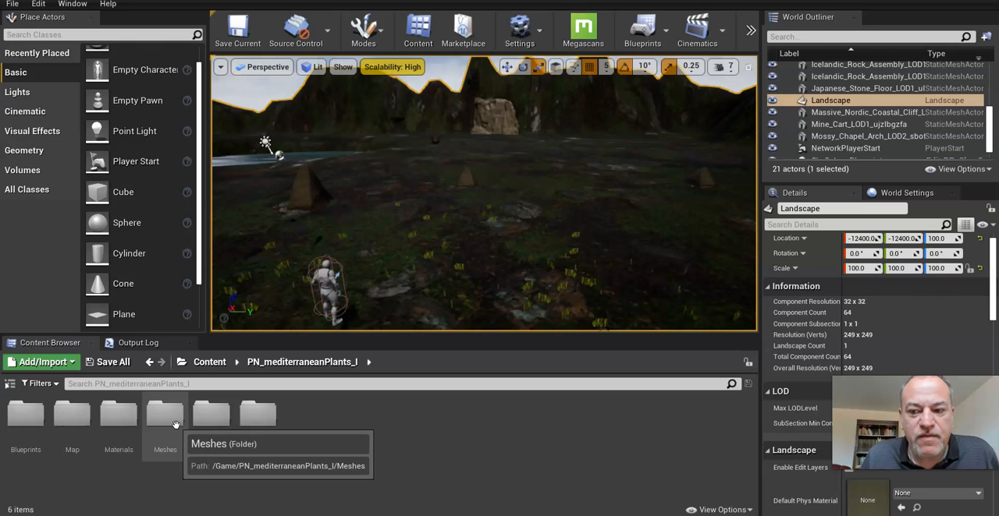
{"action": "mouse_move", "coordinate": [118, 414]}
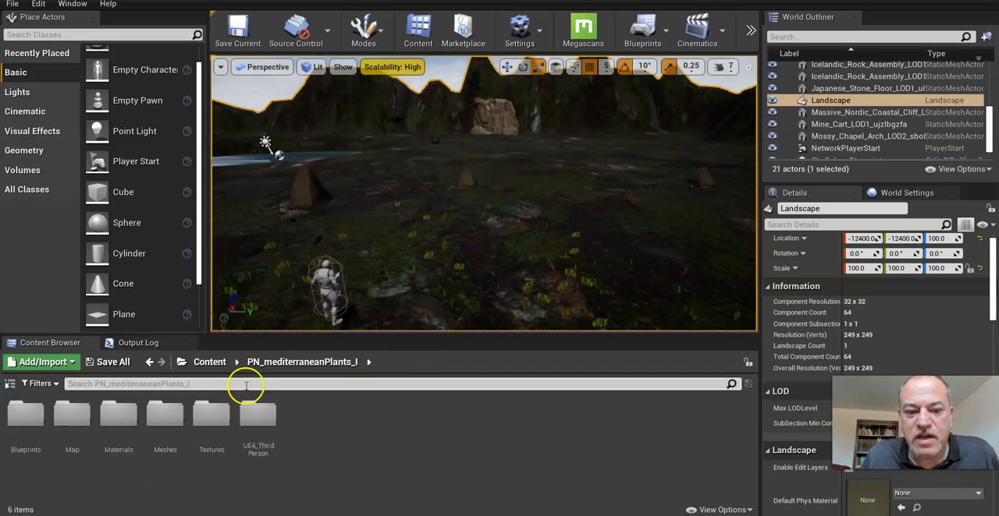
{"action": "mouse_move", "coordinate": [596, 234]}
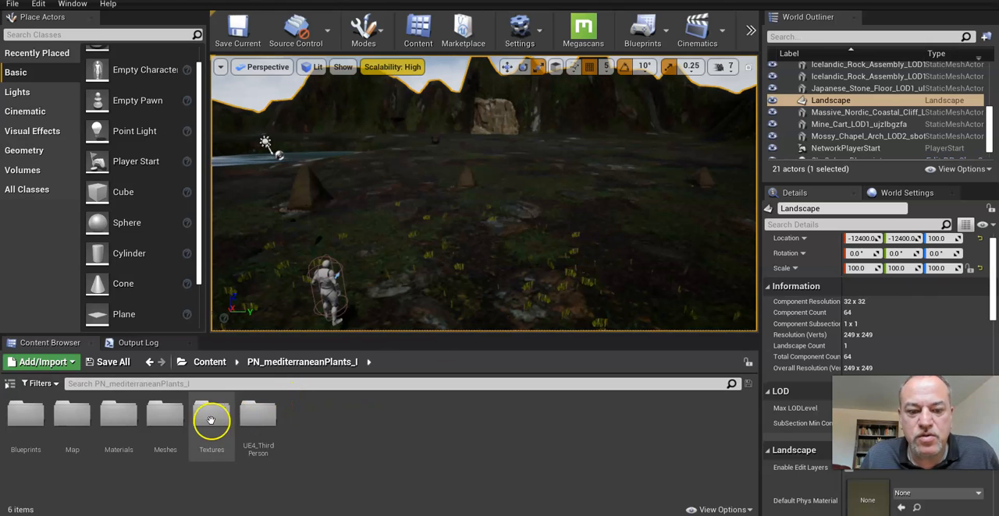
{"action": "mouse_move", "coordinate": [211, 449]}
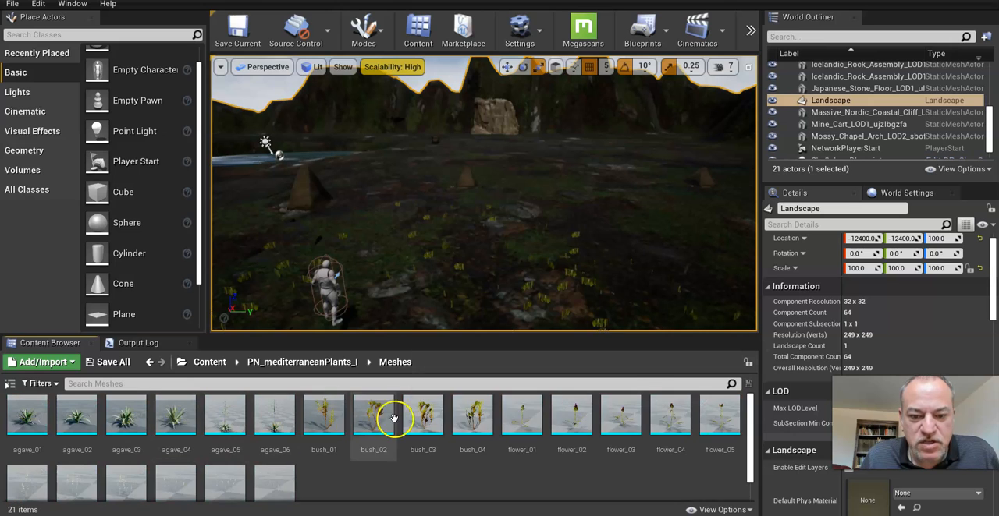
Step: Drag bush_02 from the Meshes folder into the viewport beside the player character
{"action": "left_click_drag", "start_coordinate": [373, 414], "coordinate": [469, 218]}
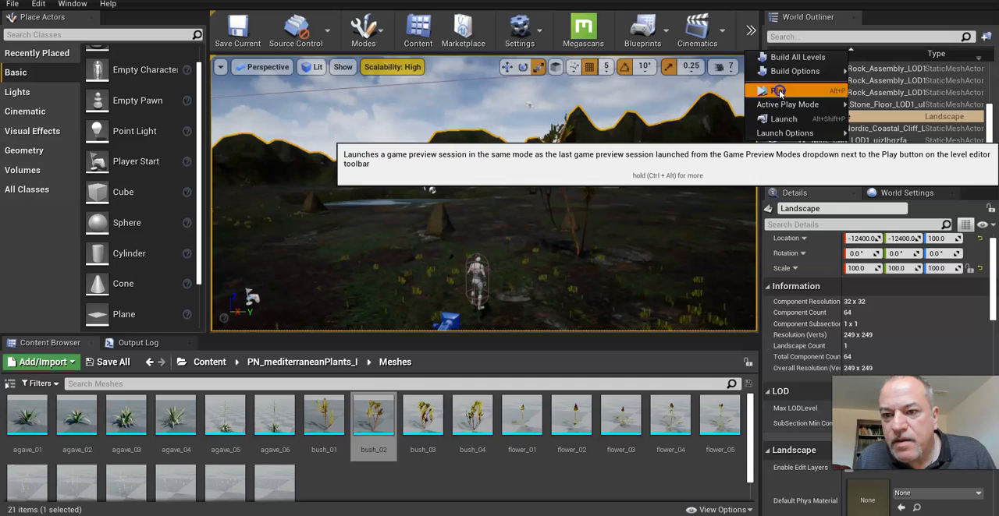
Step: Start a Play-in-Editor session and walk the character up to bush_02
{"action": "left_click", "coordinate": [778, 92]}
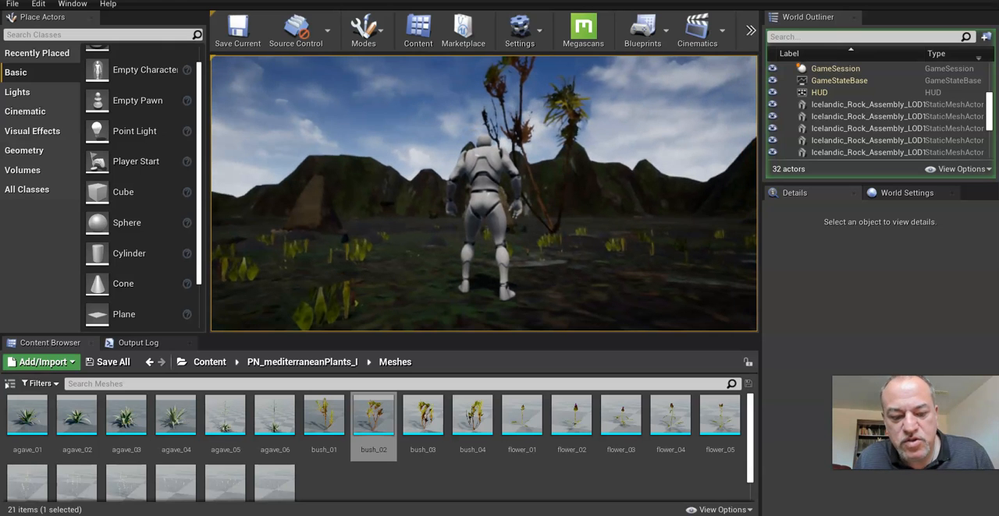
Step: Stop the playtest and move bush_4 with the gizmo, sinking it to Z -95
{"action": "left_click", "coordinate": [830, 116]}
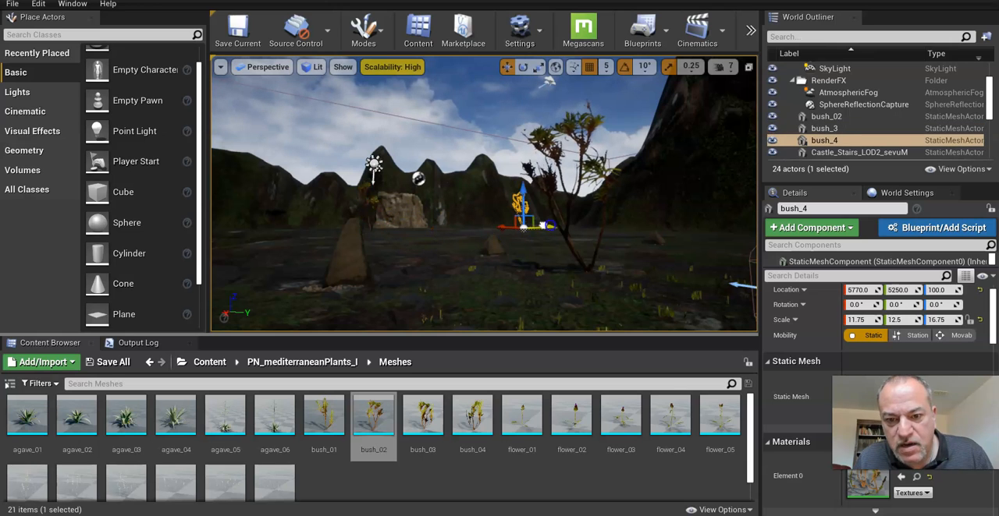
{"action": "left_click_drag", "start_coordinate": [523, 226], "coordinate": [543, 234]}
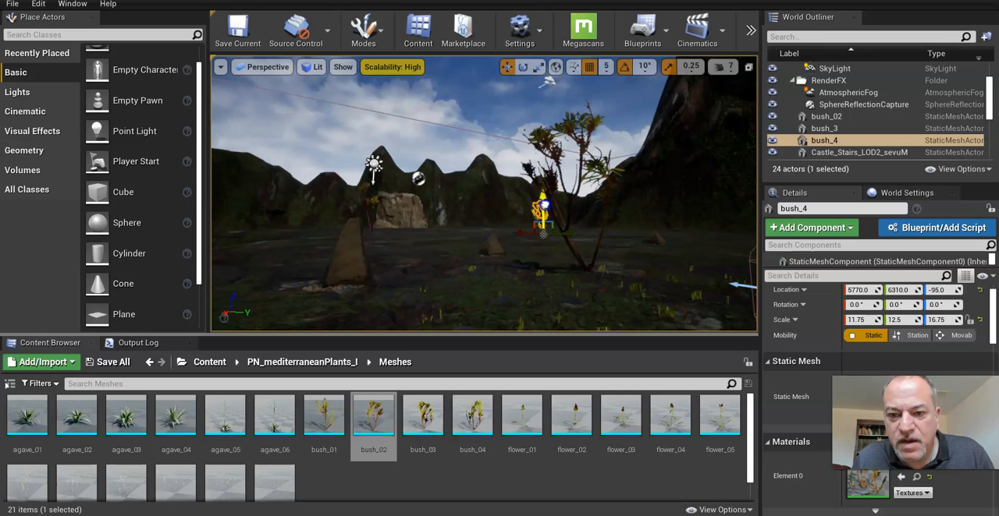
{"action": "left_click_drag", "start_coordinate": [544, 226], "coordinate": [544, 207]}
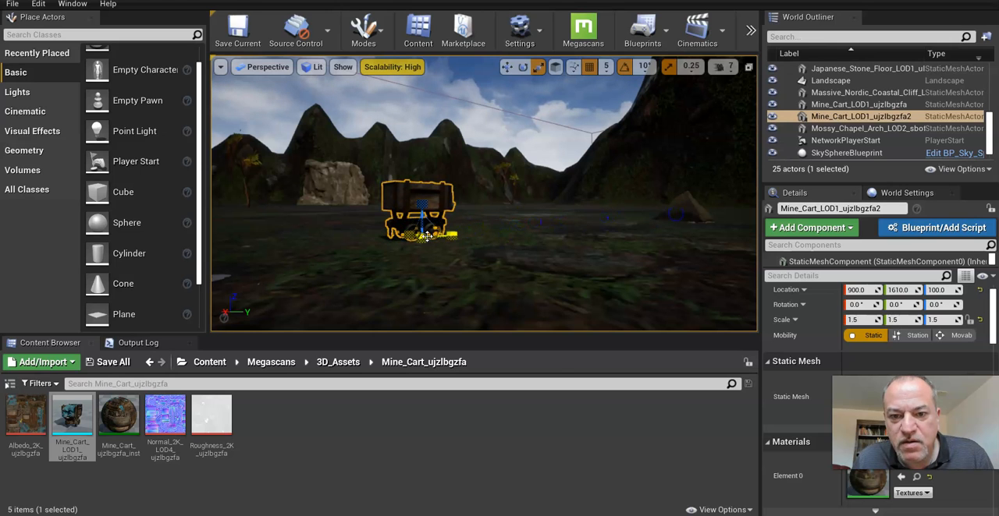
Step: Select the landscape in the viewport instead of the mine cart
{"action": "left_click", "coordinate": [830, 80]}
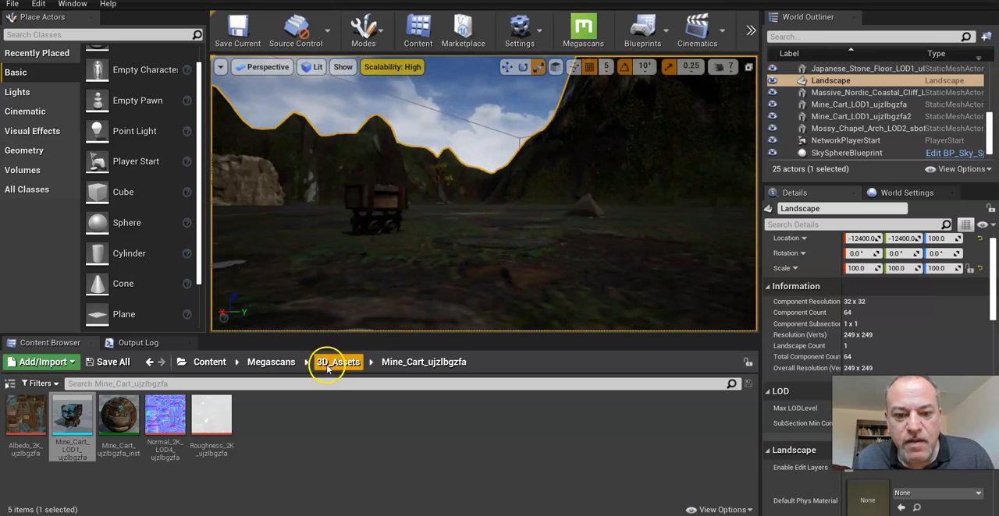
{"action": "mouse_move", "coordinate": [773, 89]}
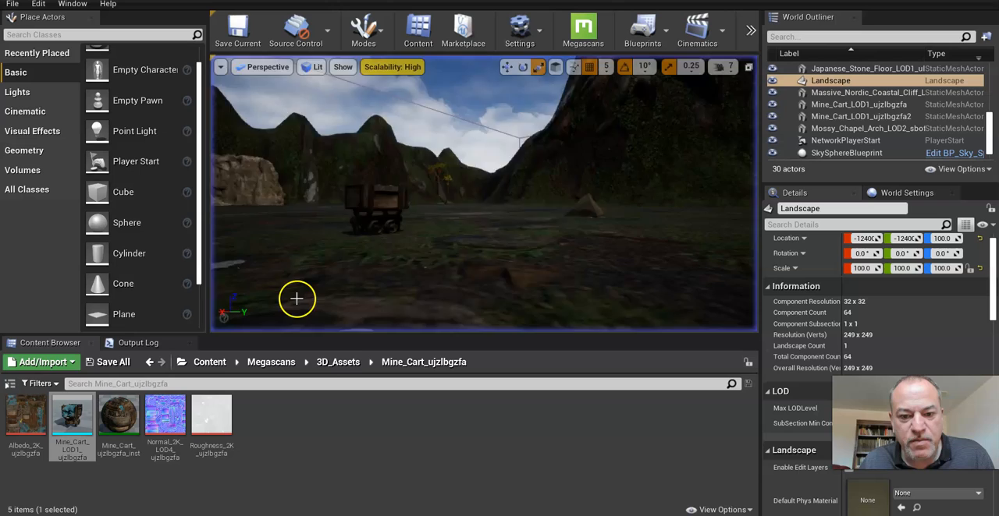
Step: Return to PN_mediterraneanPlants_I > Meshes and switch the editor to Foliage mode
{"action": "left_click", "coordinate": [271, 362]}
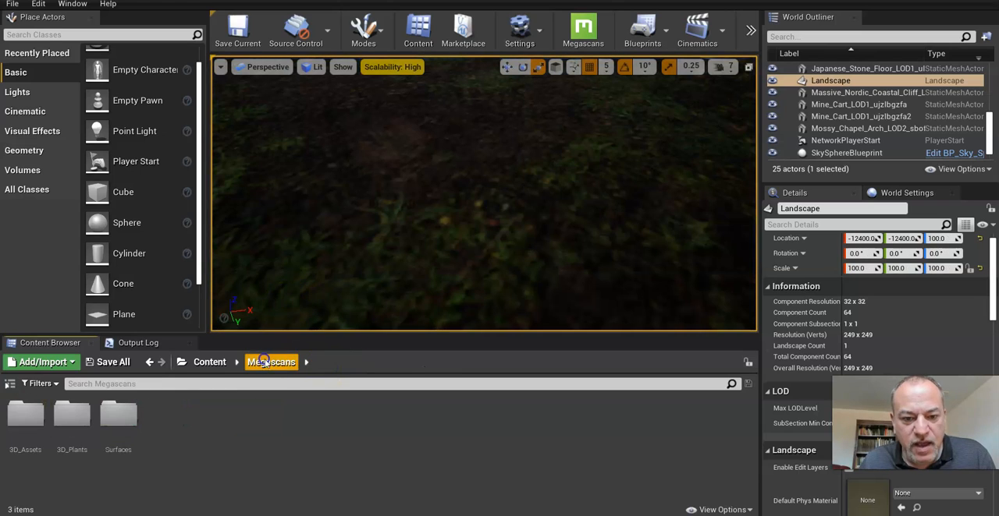
{"action": "left_click", "coordinate": [209, 362]}
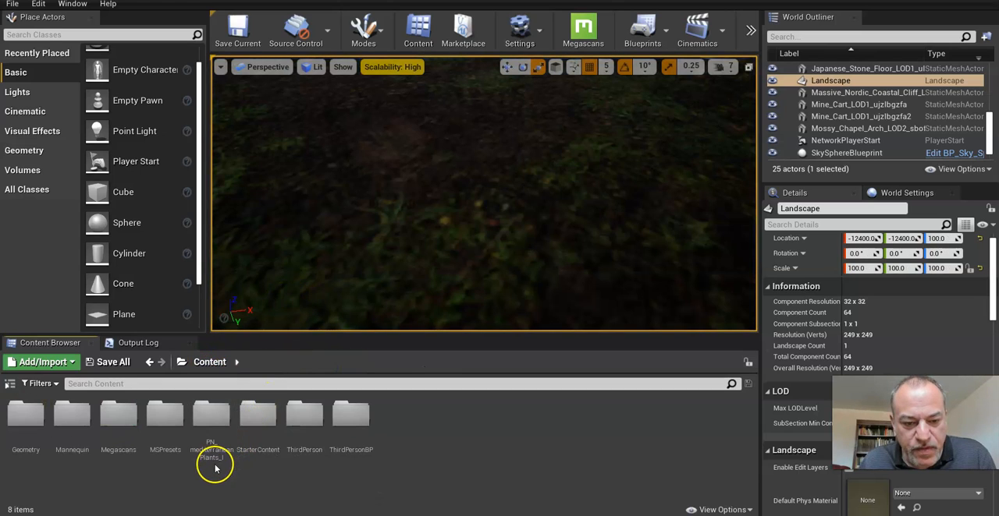
{"action": "double_click", "coordinate": [211, 417]}
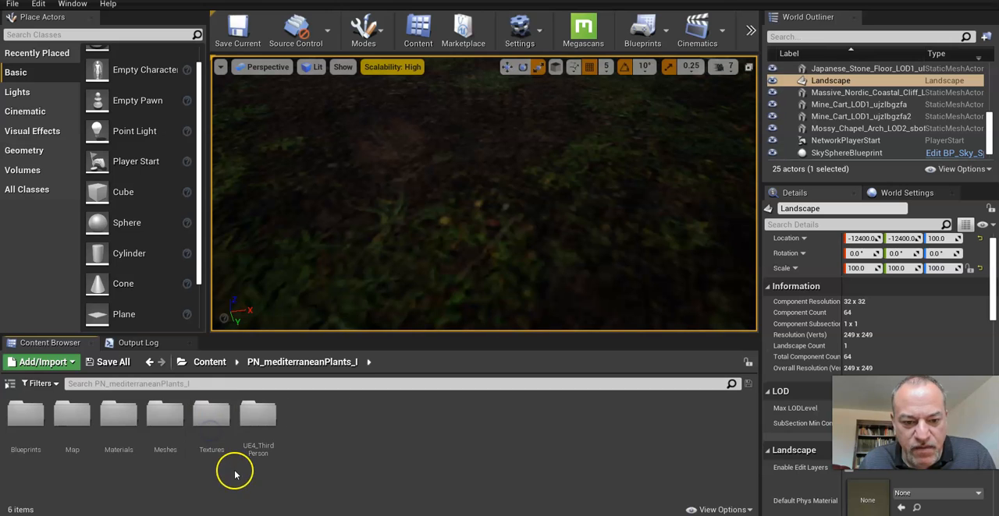
{"action": "double_click", "coordinate": [164, 415]}
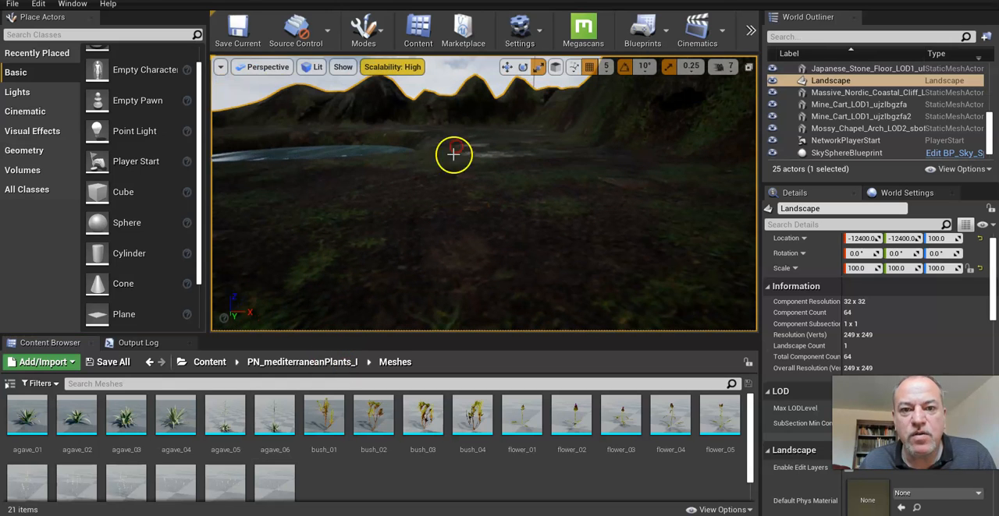
{"action": "left_click", "coordinate": [363, 29]}
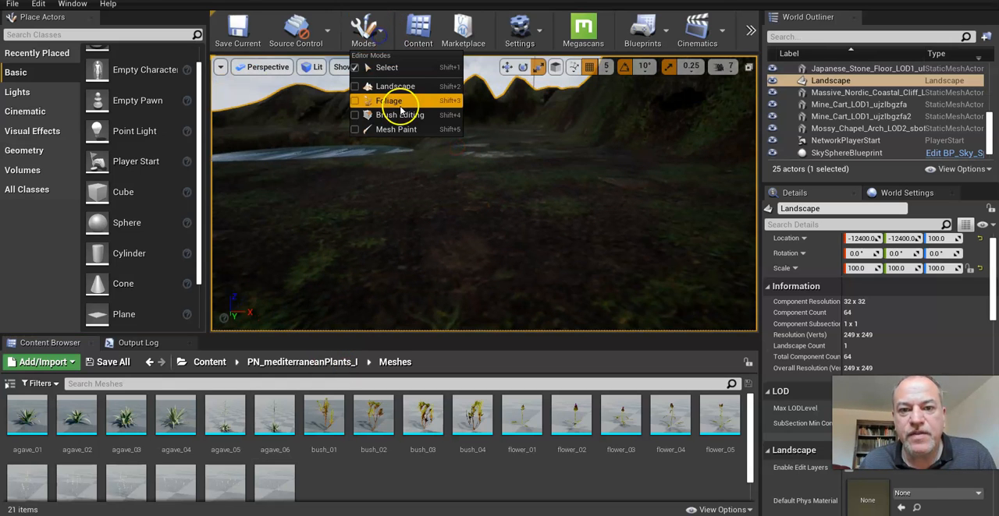
{"action": "left_click", "coordinate": [388, 100]}
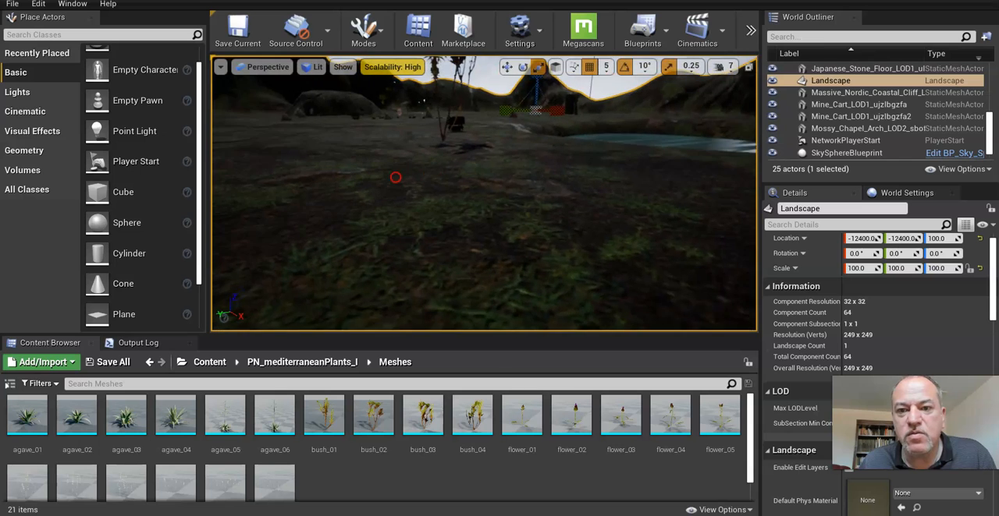